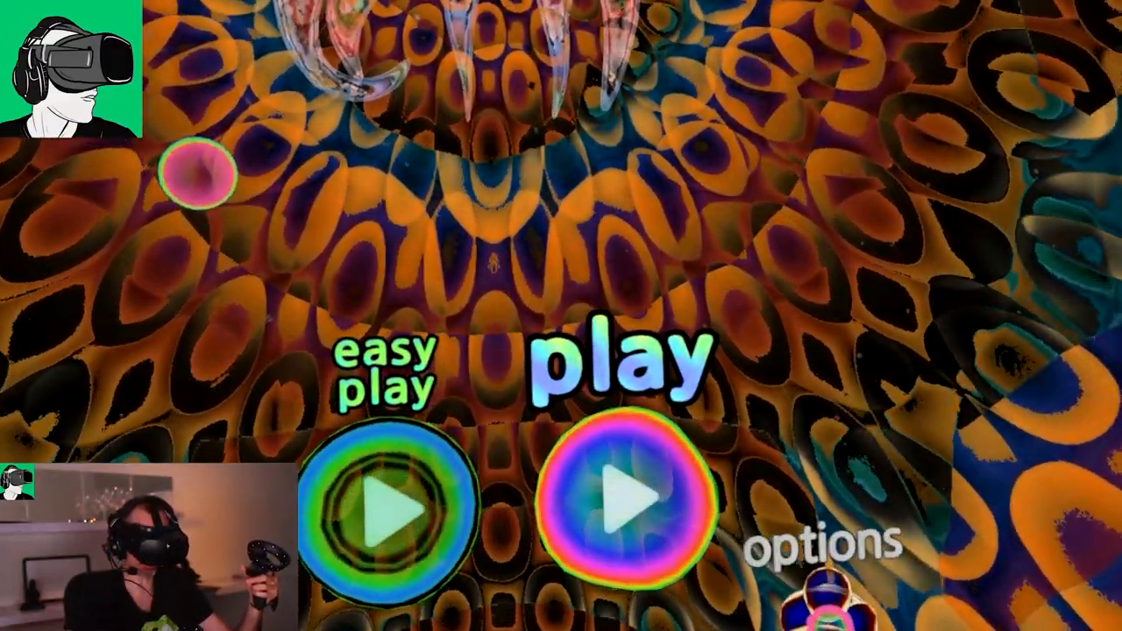
Step: Open the options screen showing haptics, music and sfx at 100% and the language setting
click(815, 543)
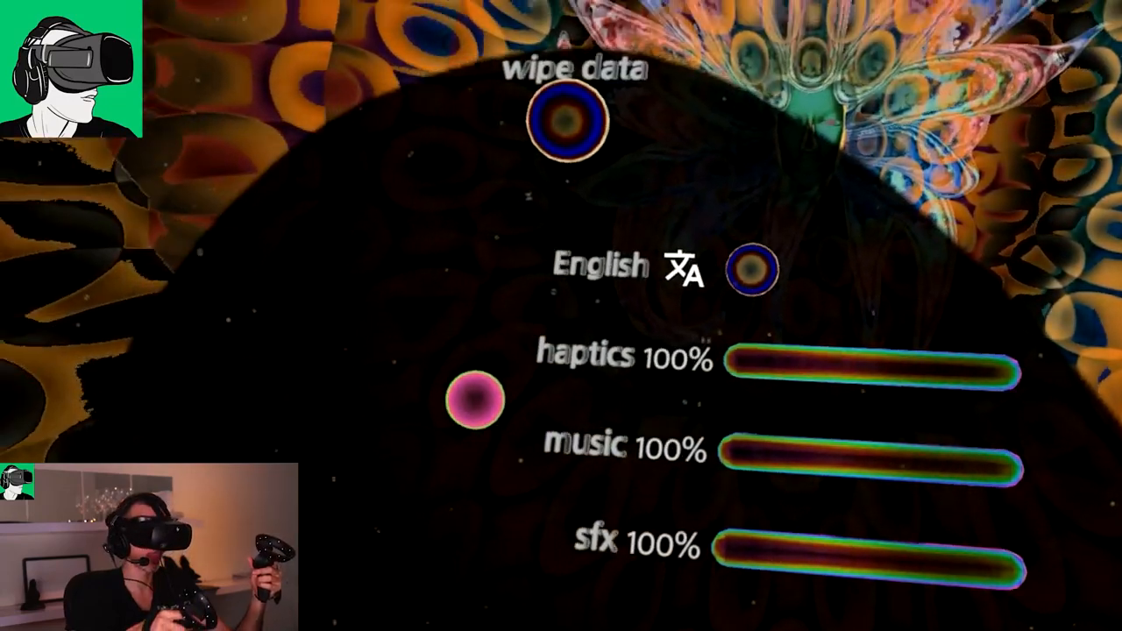